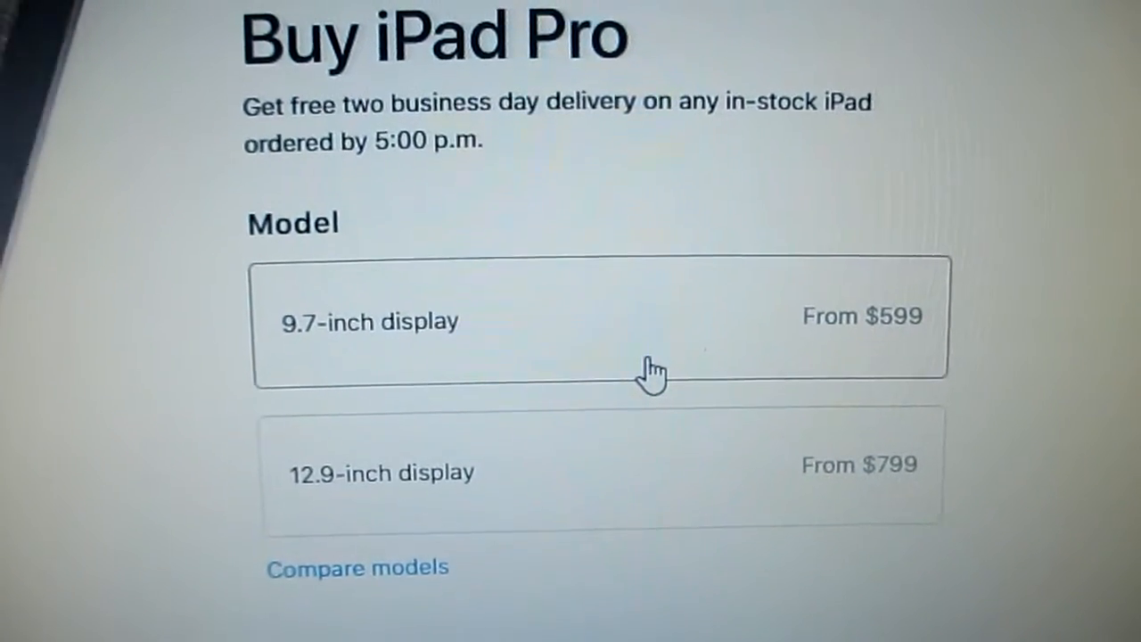
scroll(down, 3)
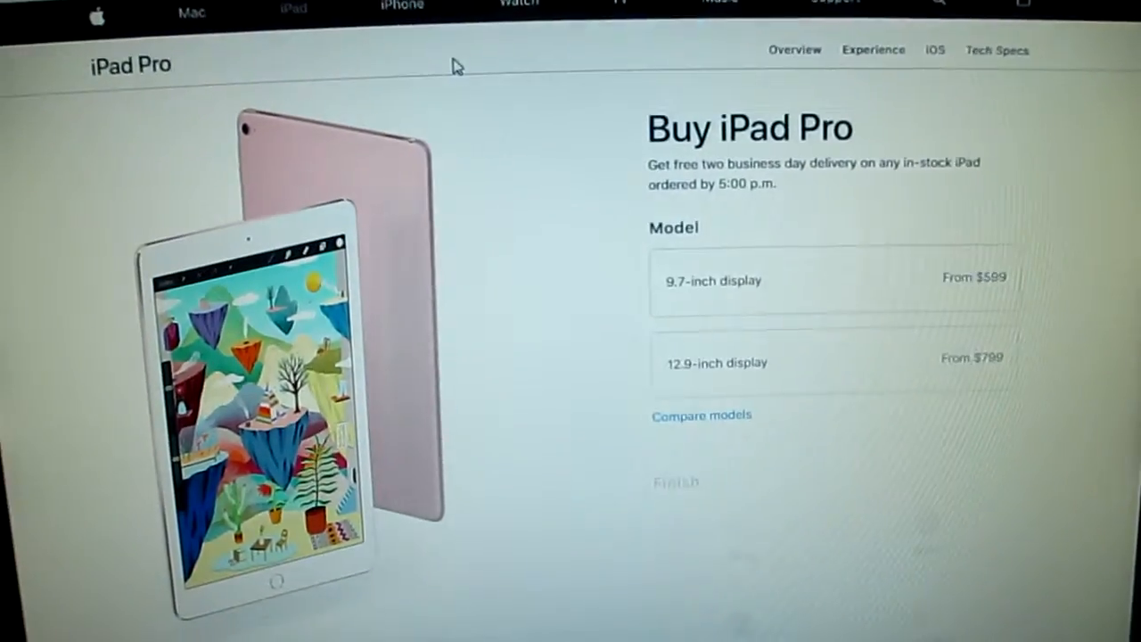
scroll(down, 3)
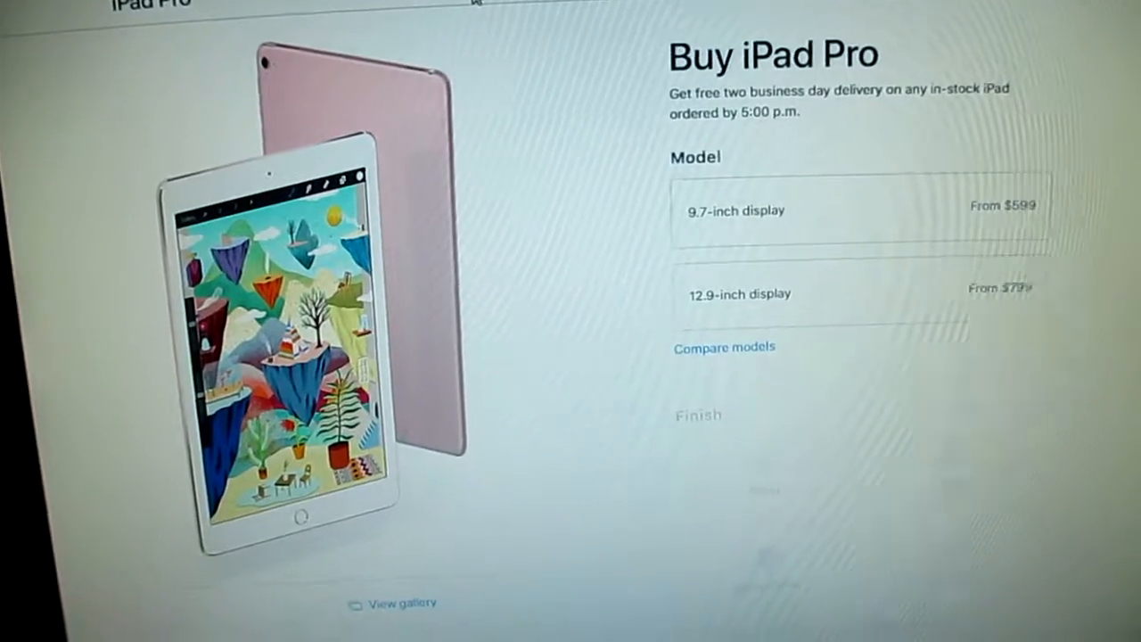